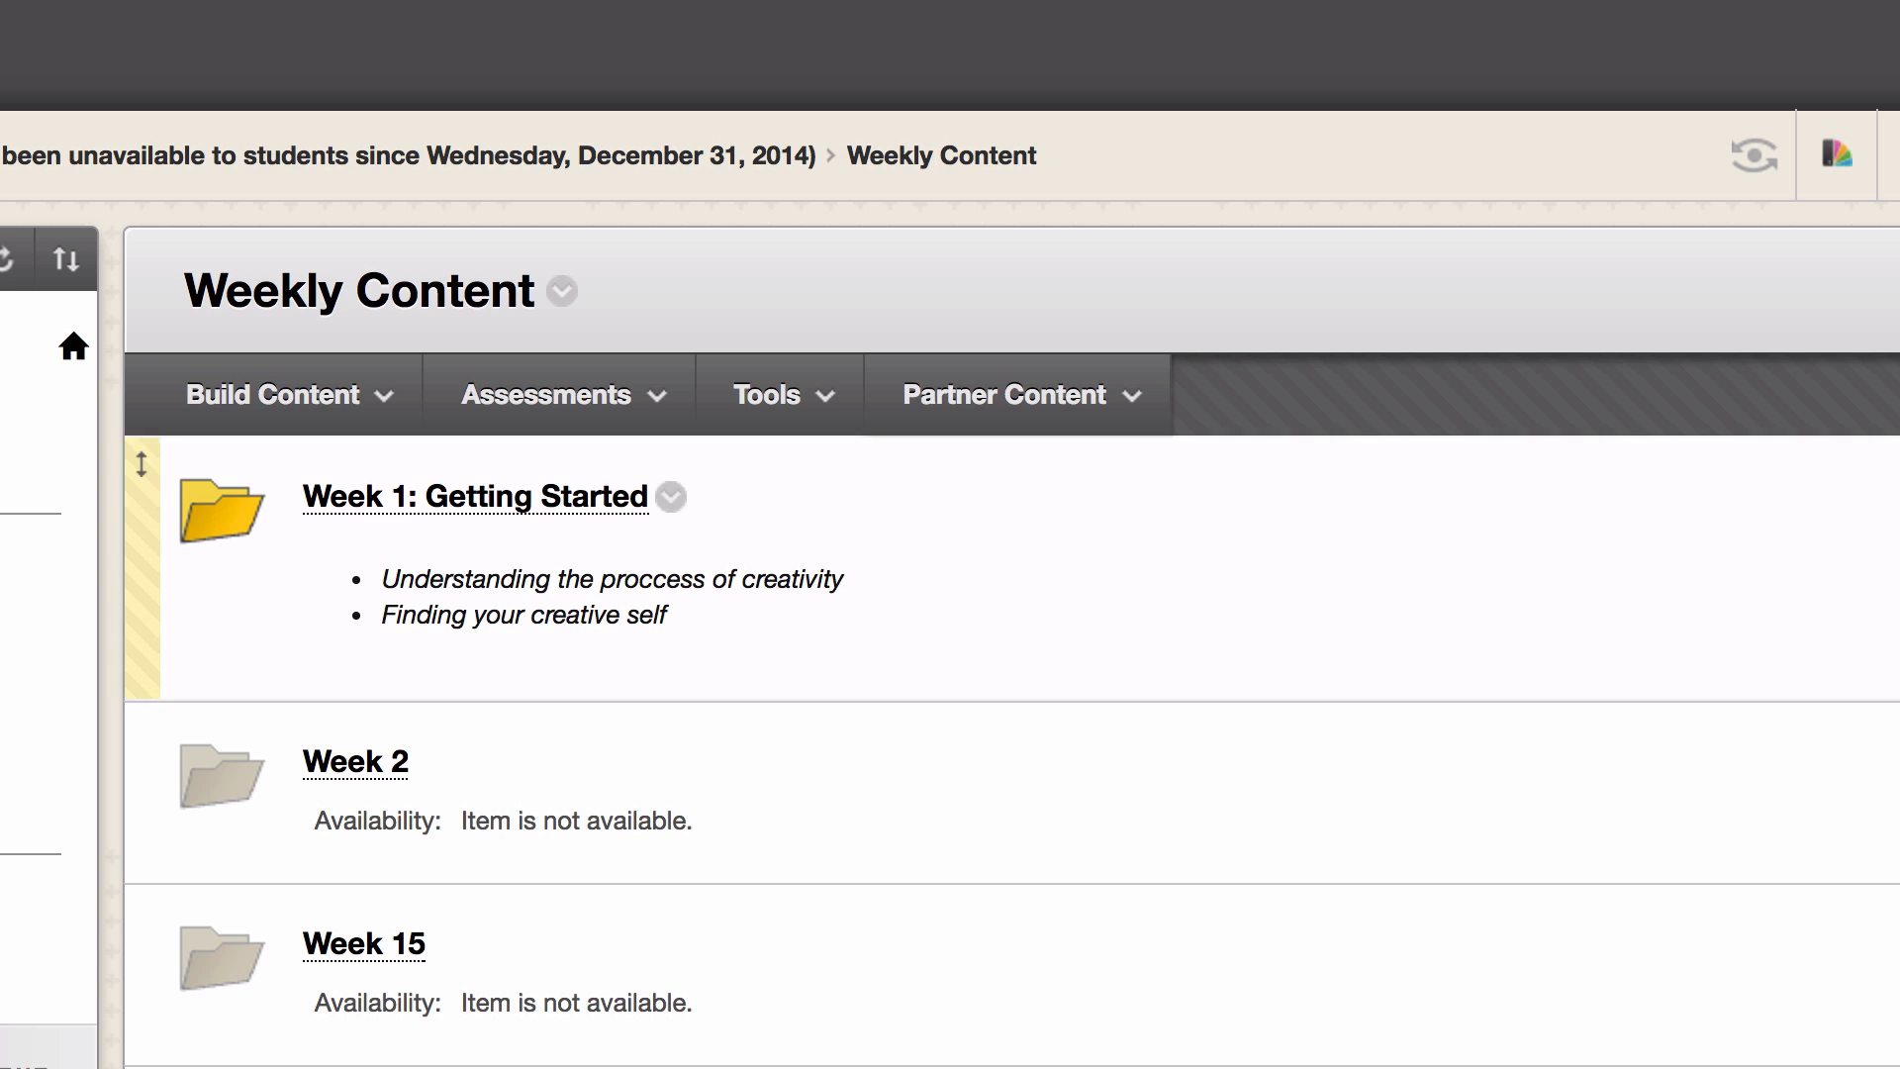
- Open the Week 2 folder's contextual menu and choose Edit
{"action": "left_click", "coordinate": [670, 496]}
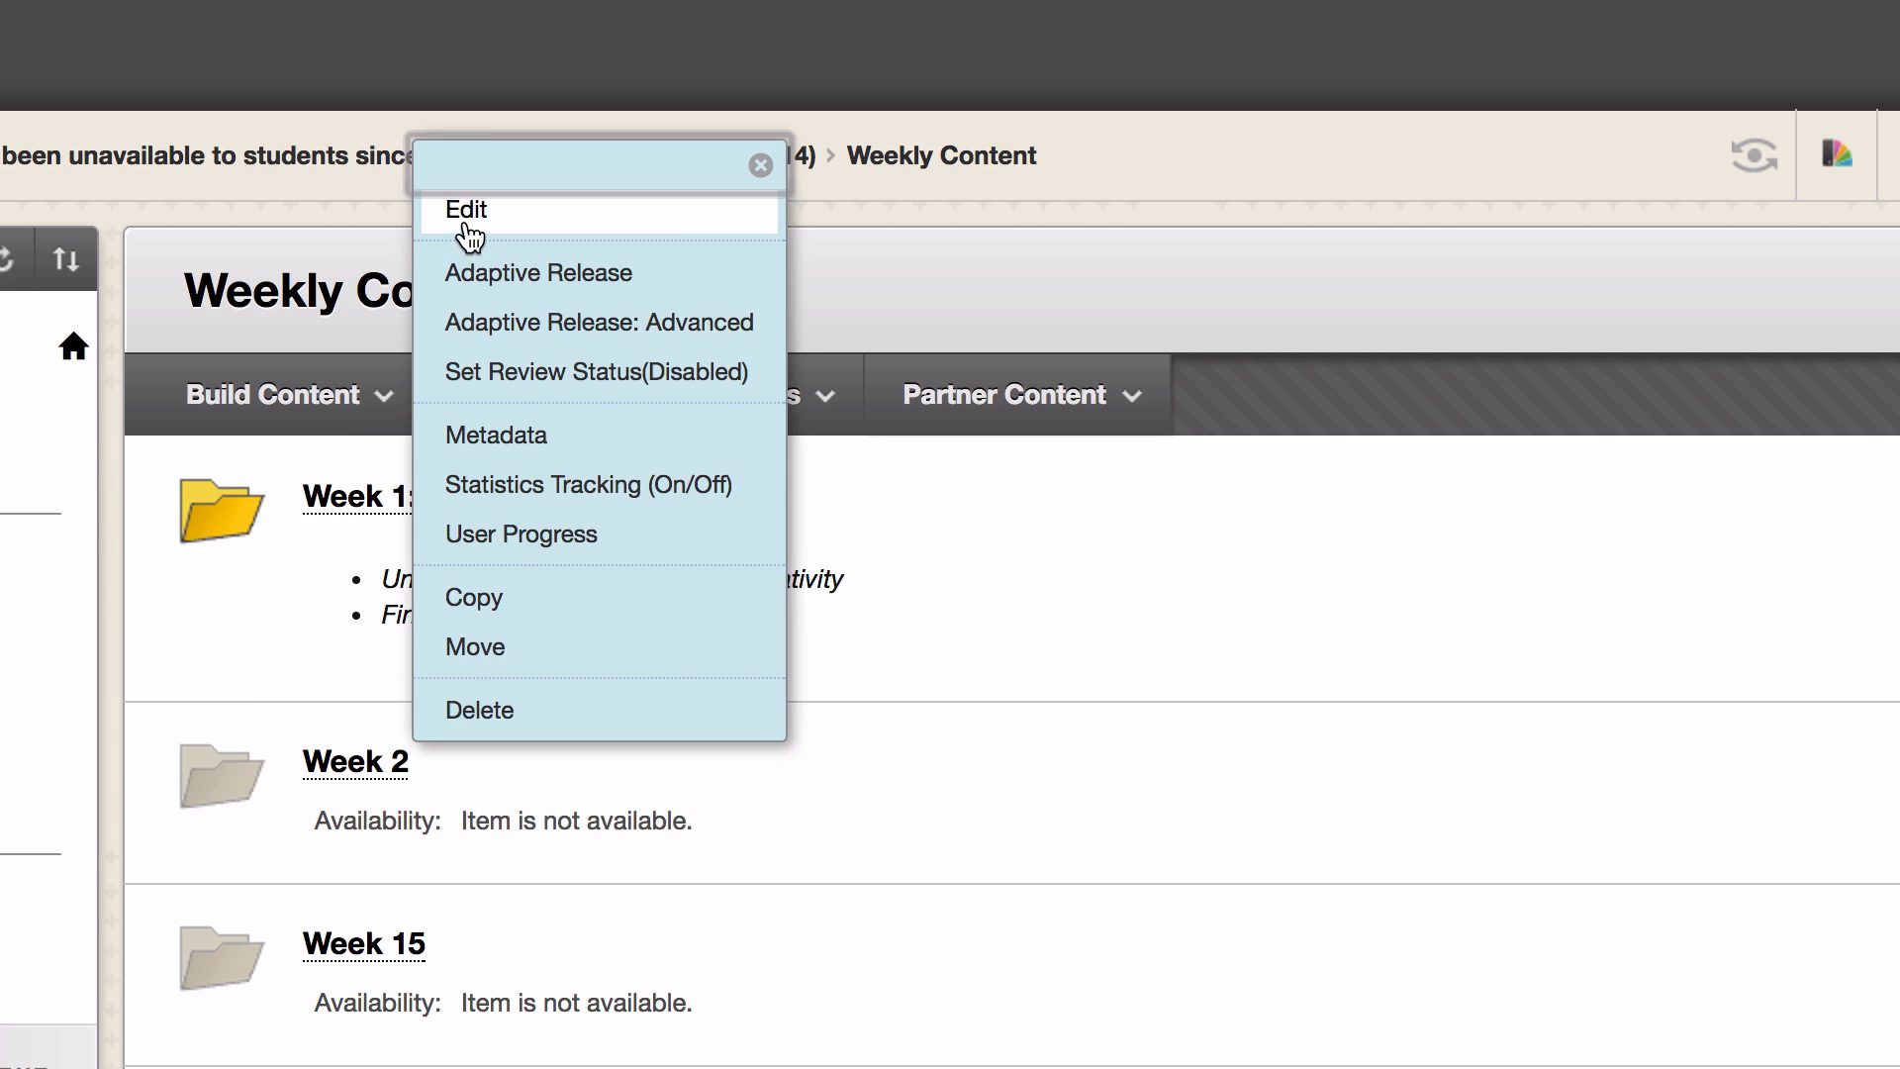
{"action": "left_click", "coordinate": [464, 209]}
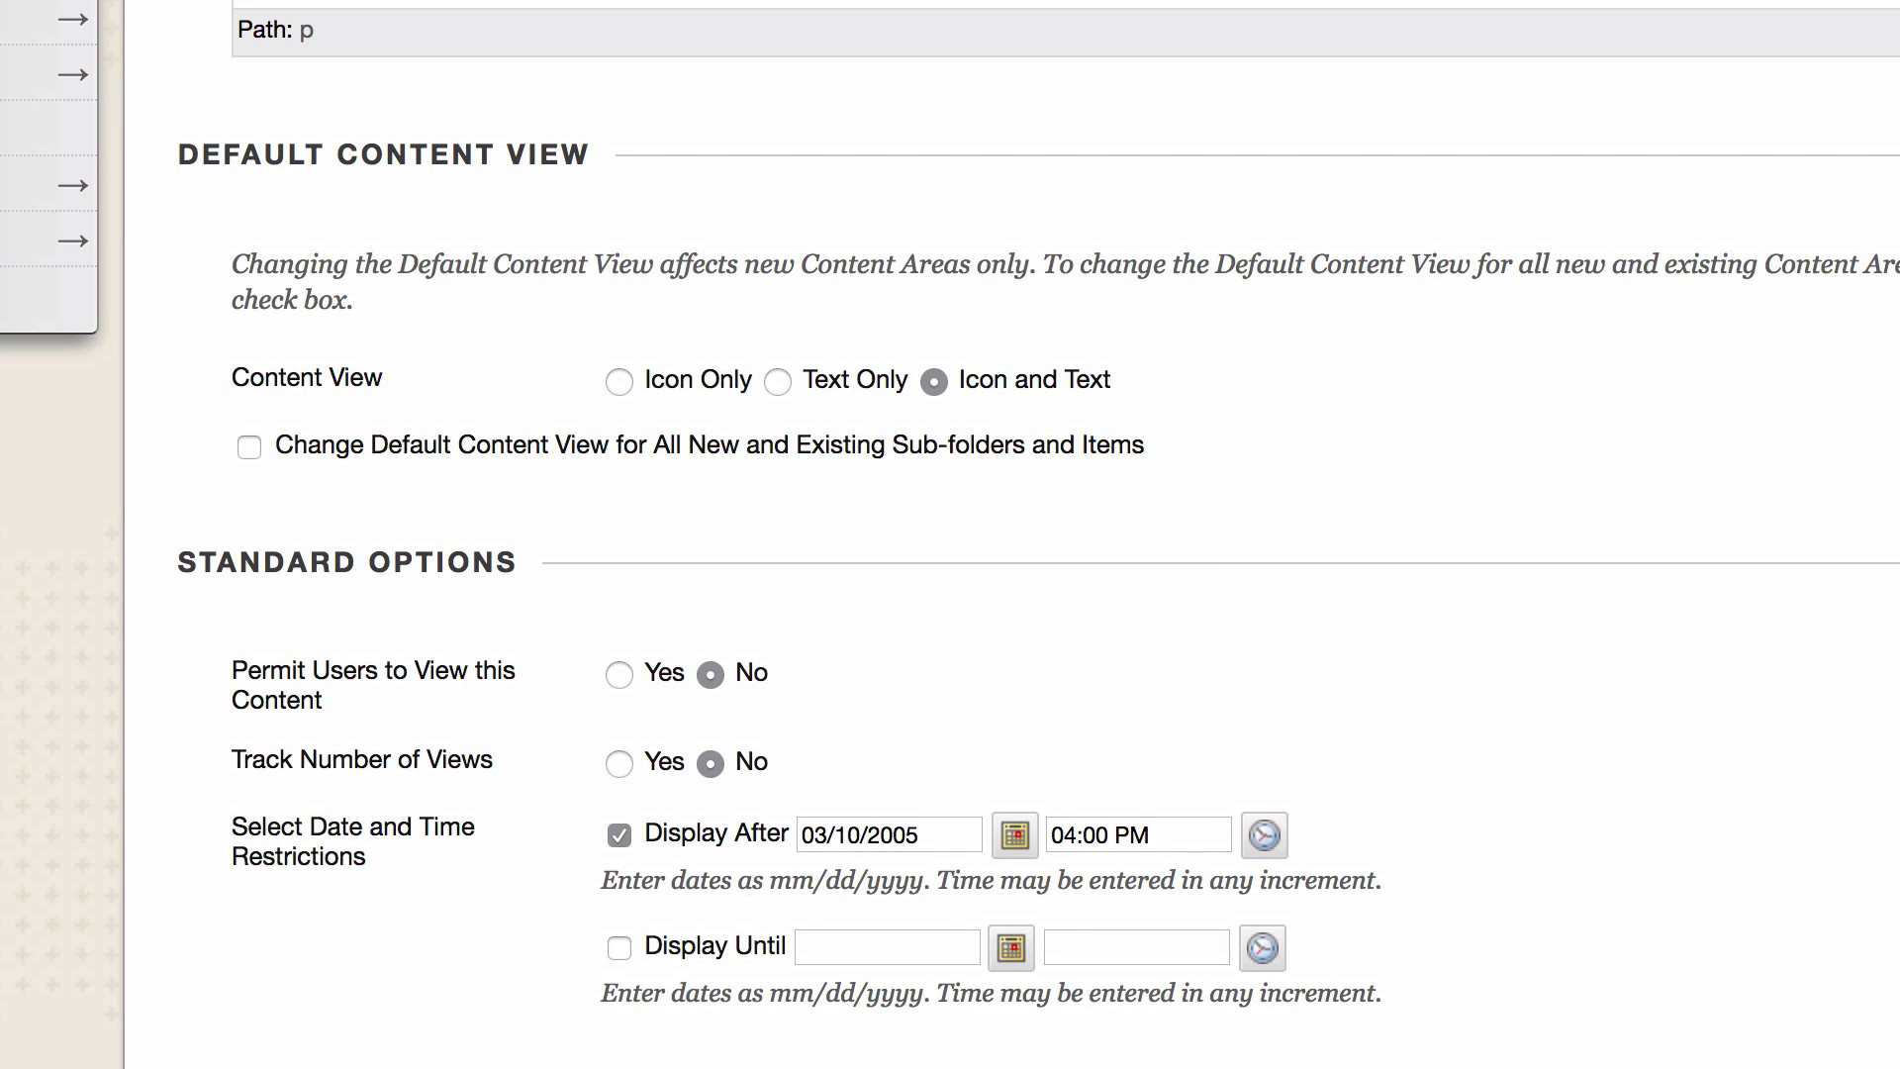
{"action": "mouse_move", "coordinate": [583, 640]}
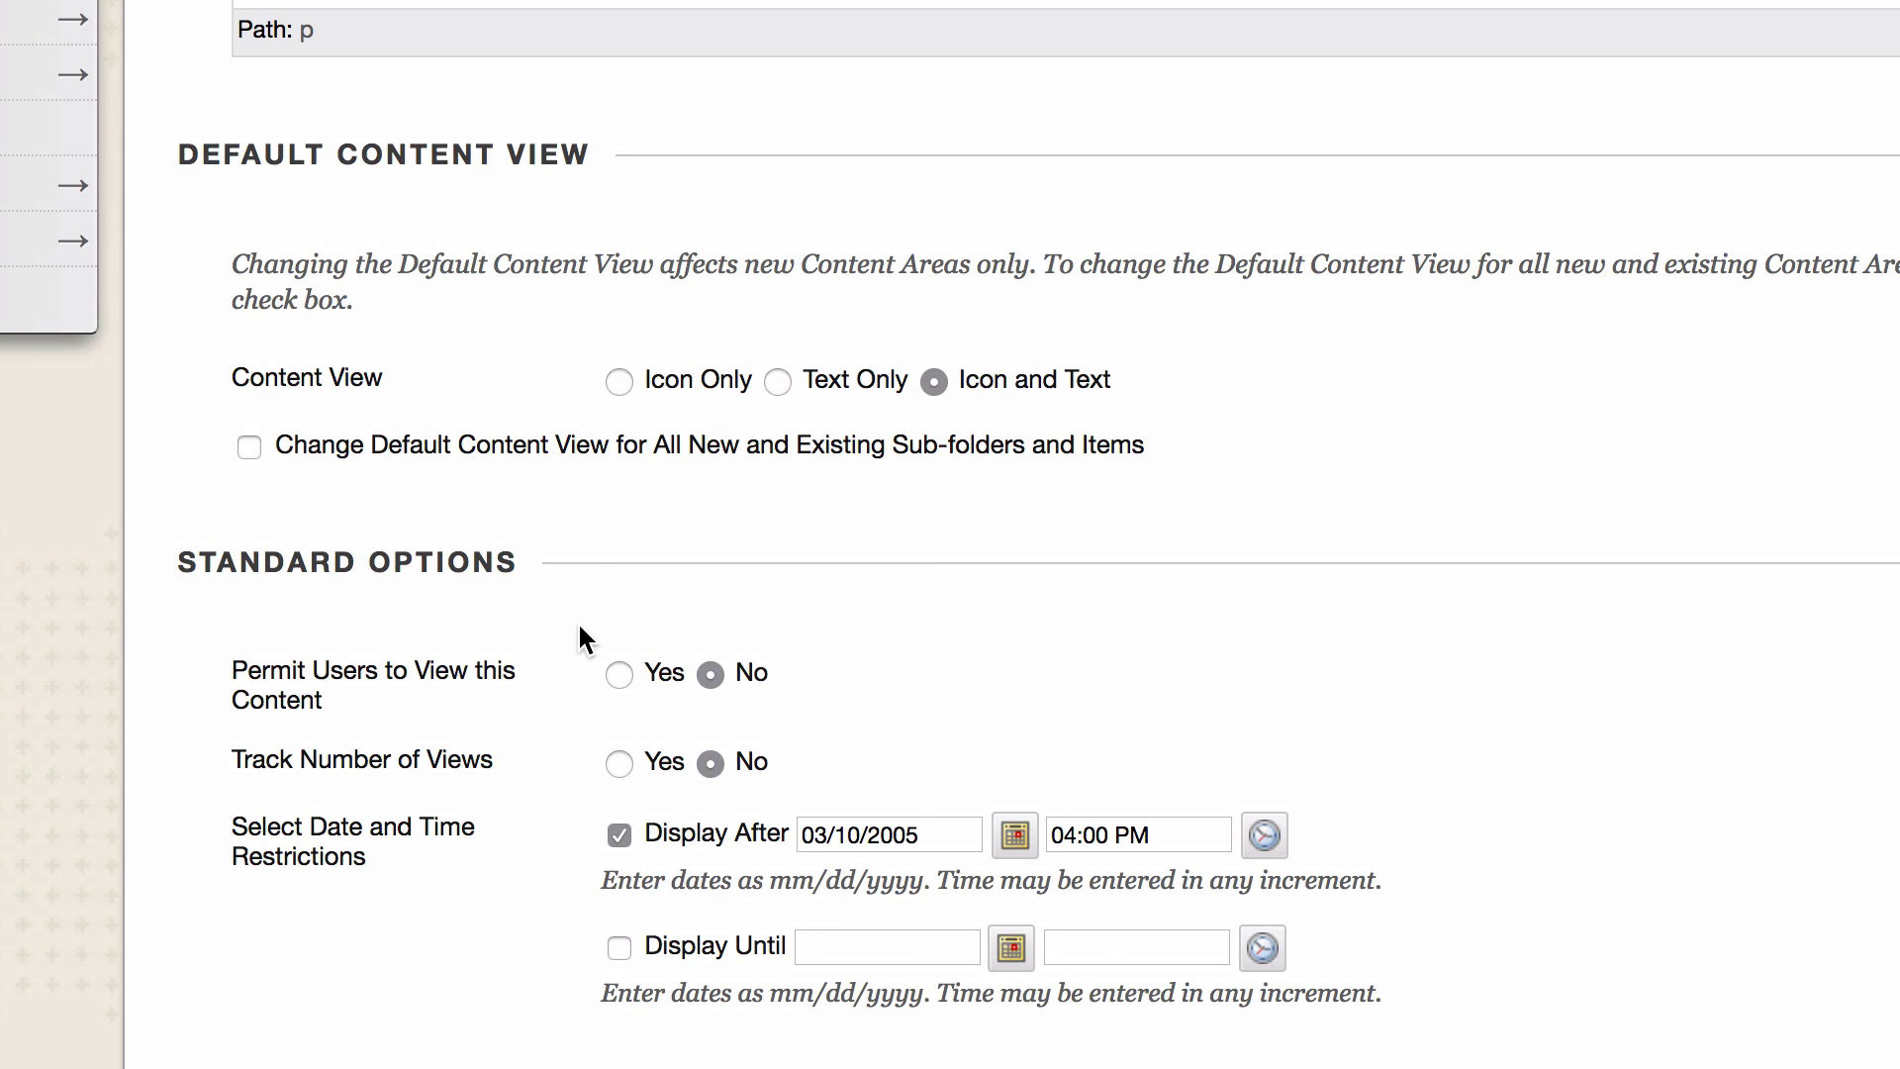
- Set Permit Users to View this Content to Yes under Standard Options
{"action": "left_click", "coordinate": [619, 672]}
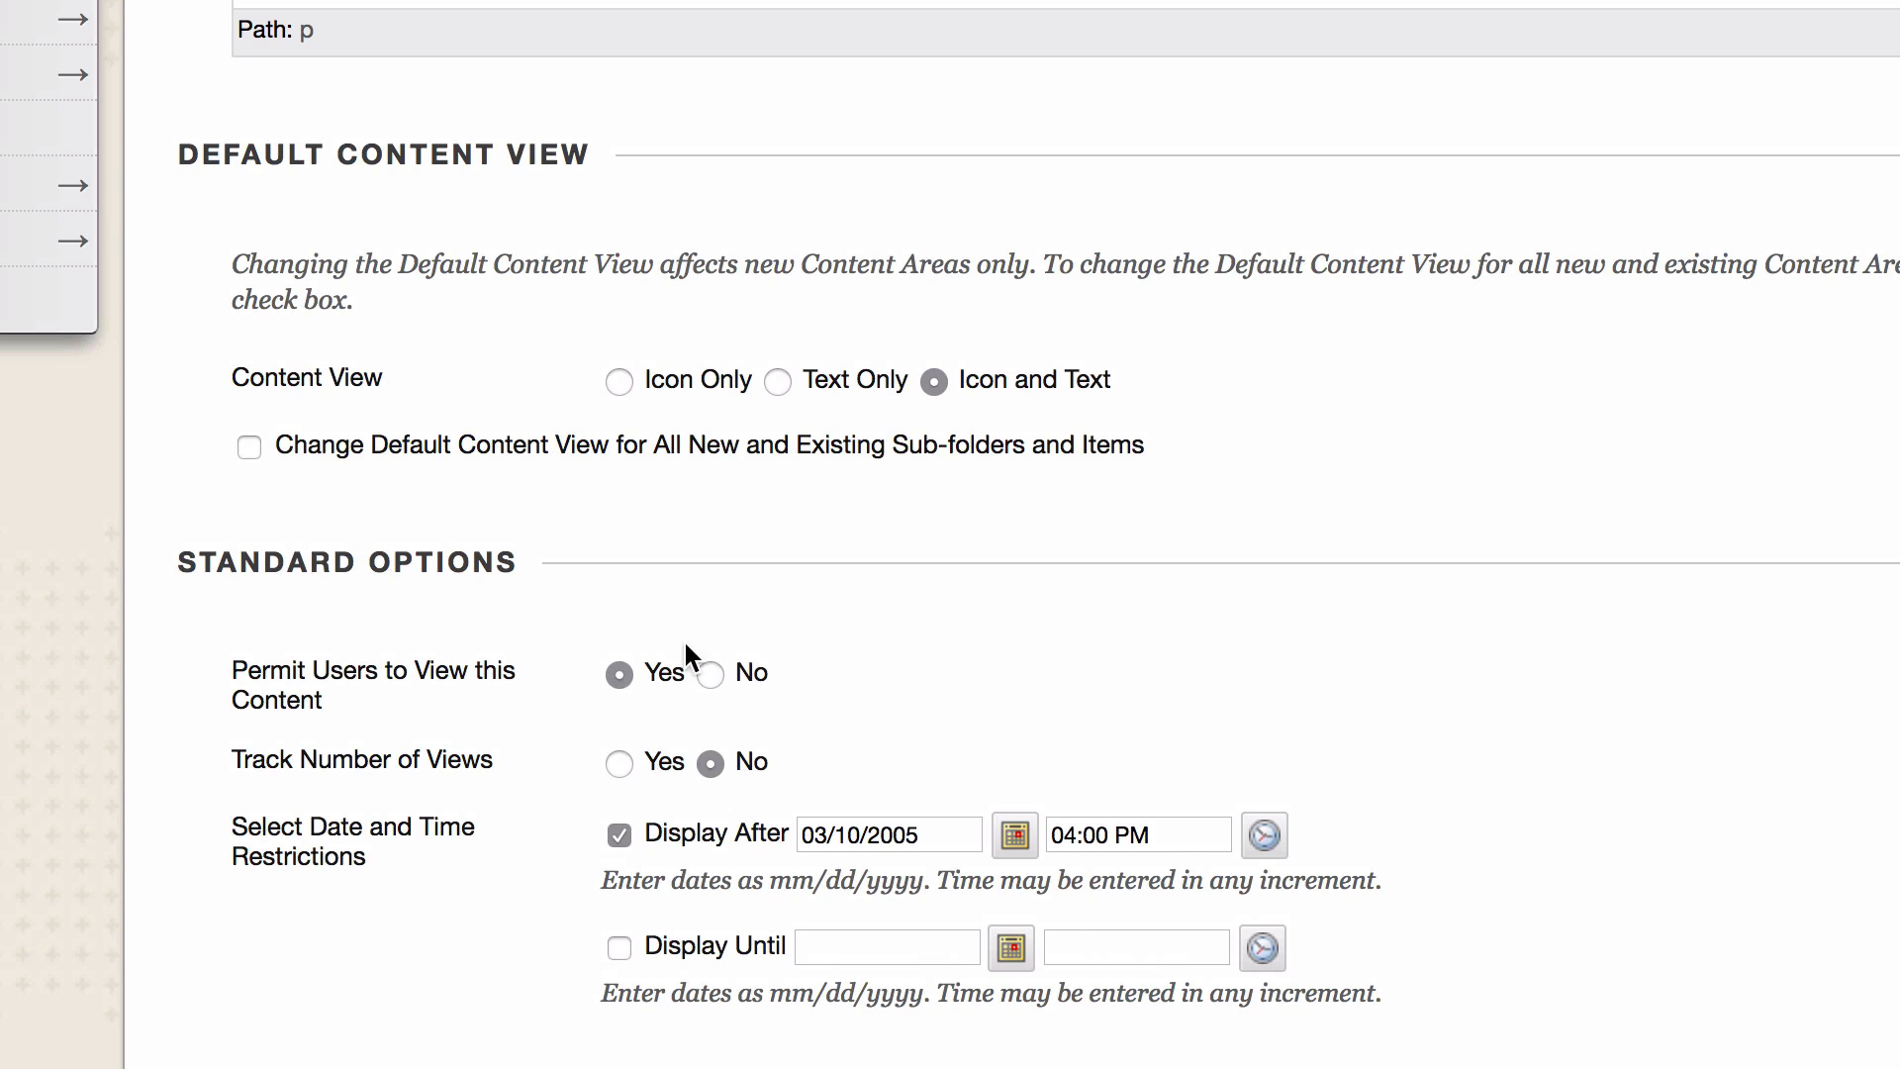